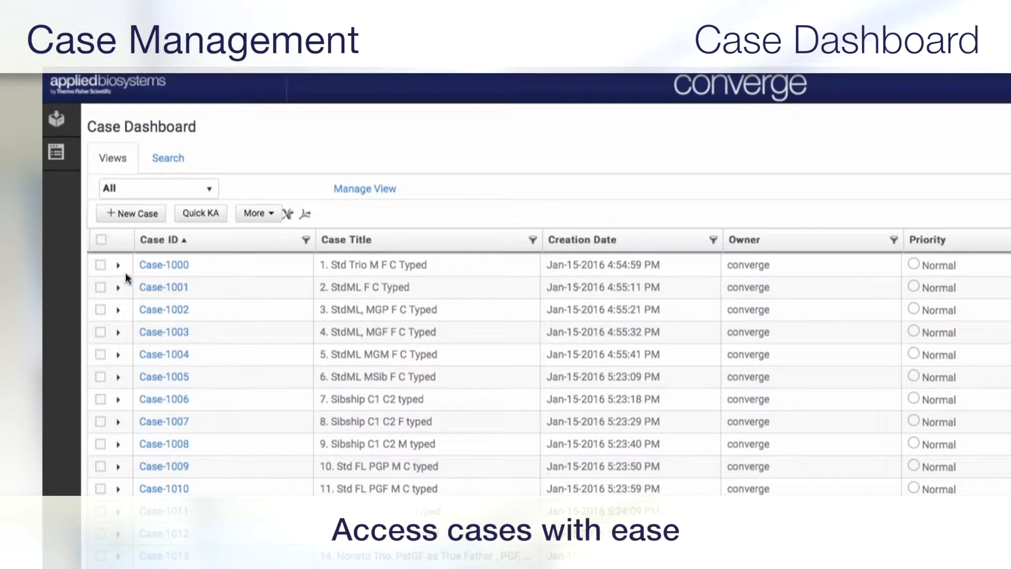
Expand Case-1000 to review its subject, profile, report and attachment counts.
click(119, 264)
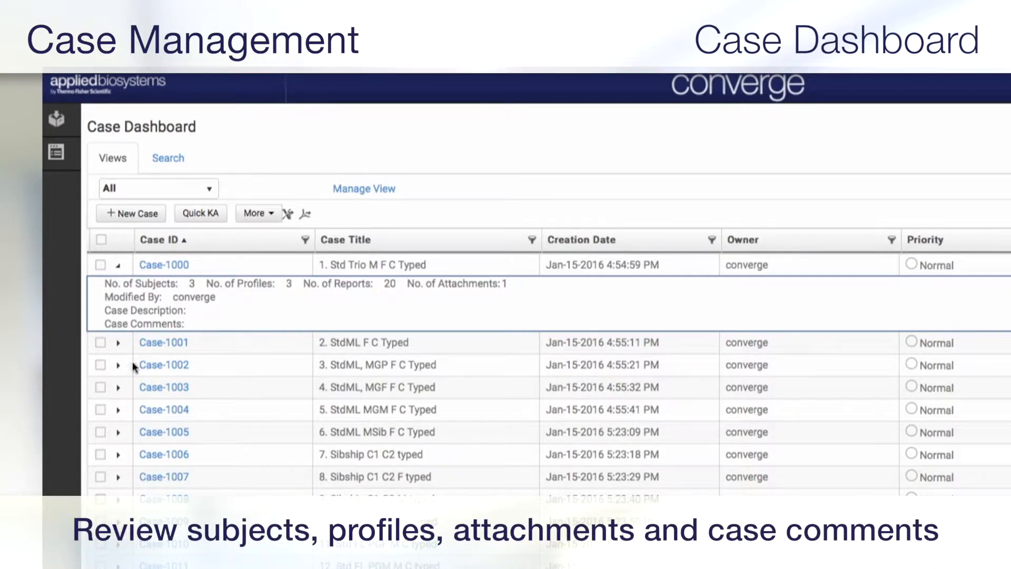
click(118, 388)
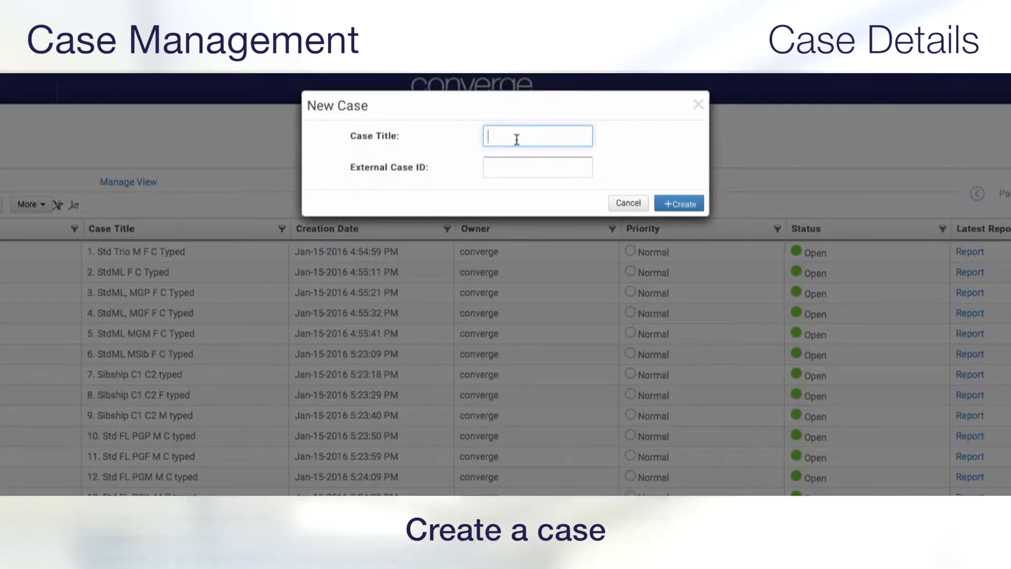
Create case 'Paternity Case 9' with submitter John Doe and save it.
text(Pa)
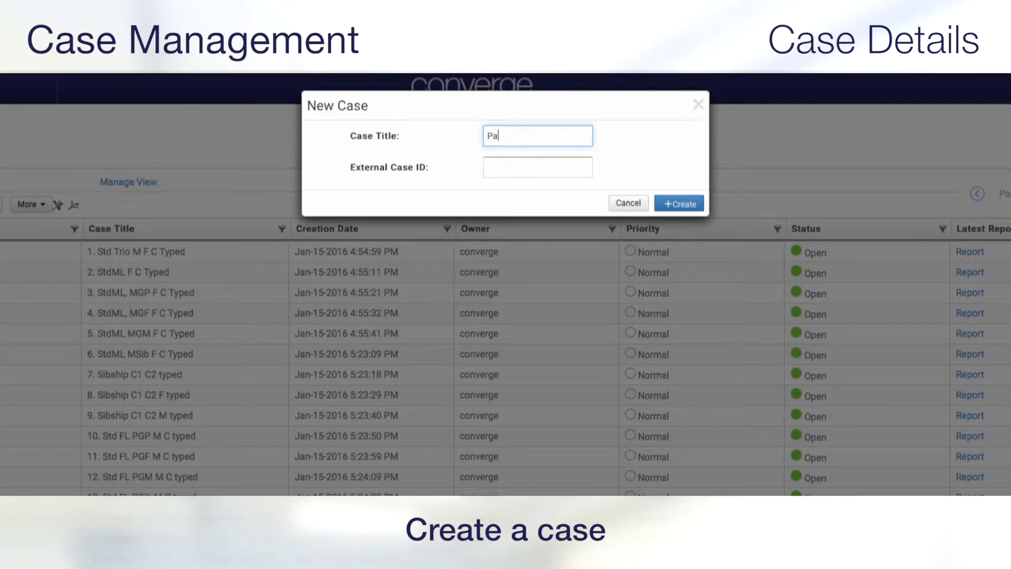
click(678, 203)
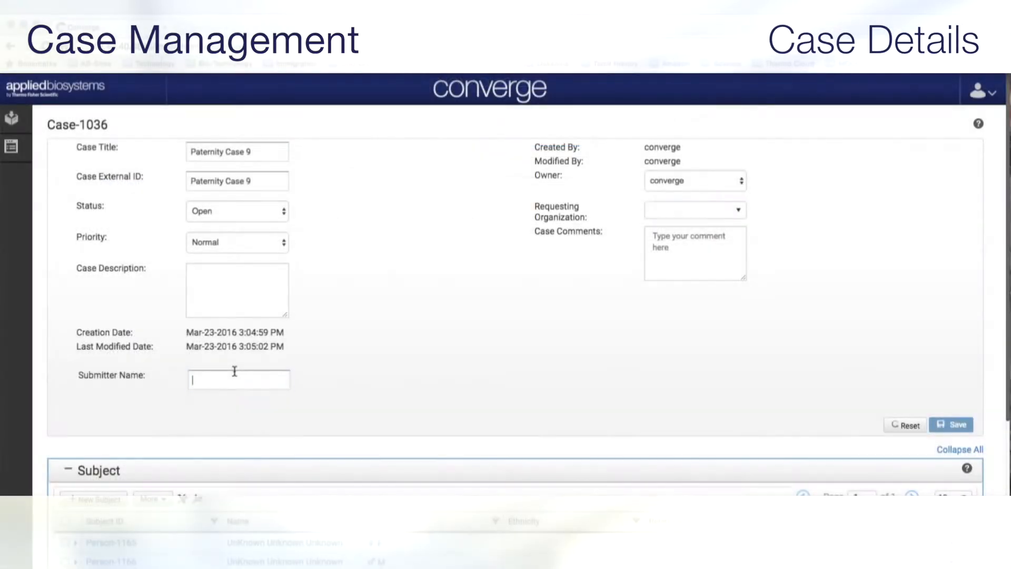
text(John)
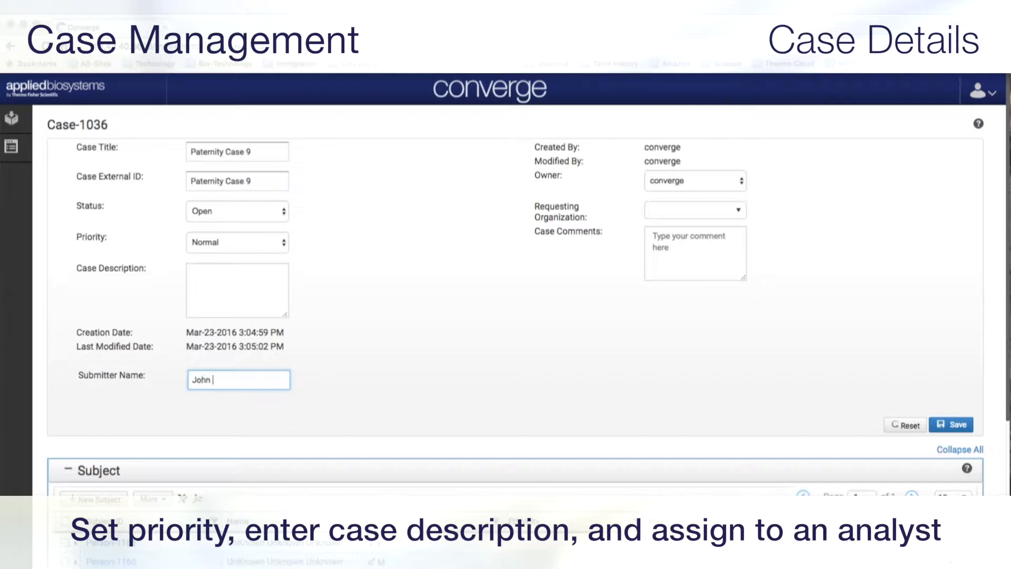
text(Doe)
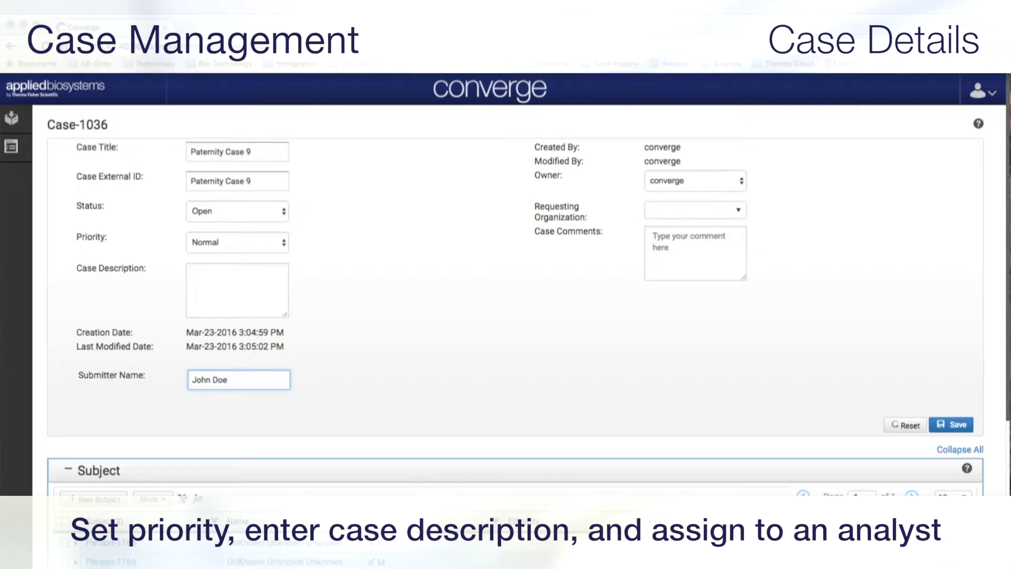
click(951, 425)
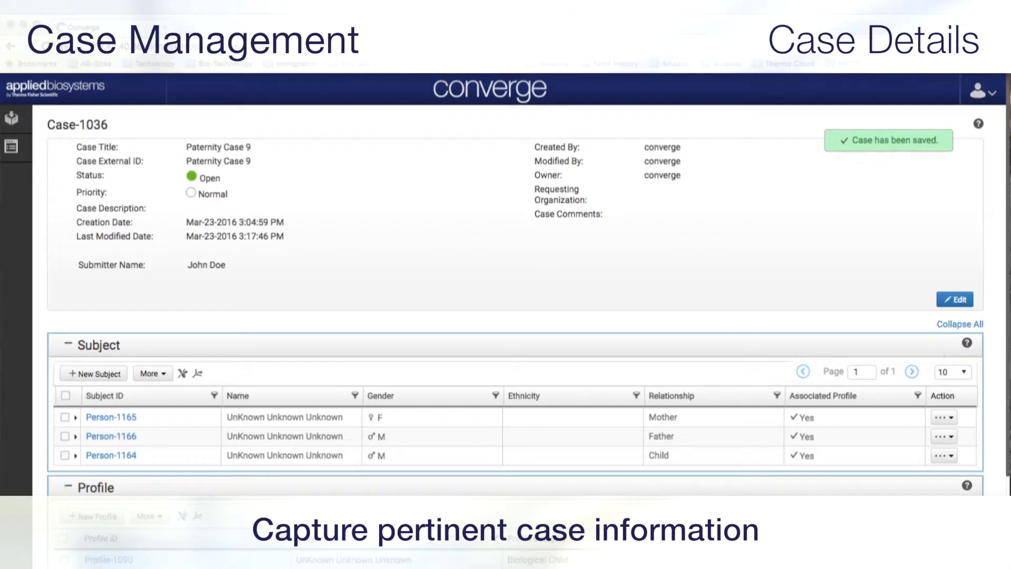
click(94, 373)
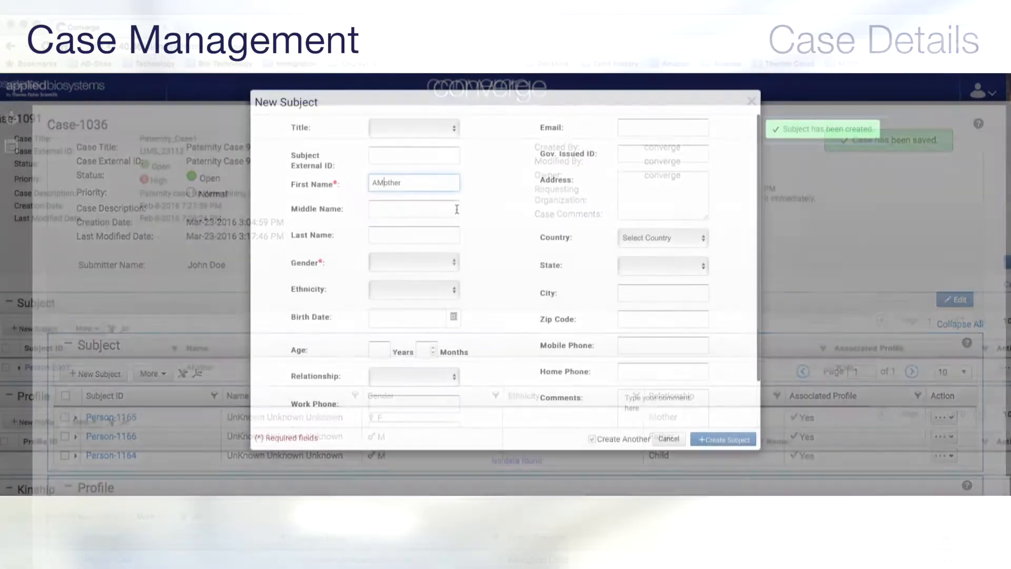
Create subject AMother with relationship Mother.
click(413, 262)
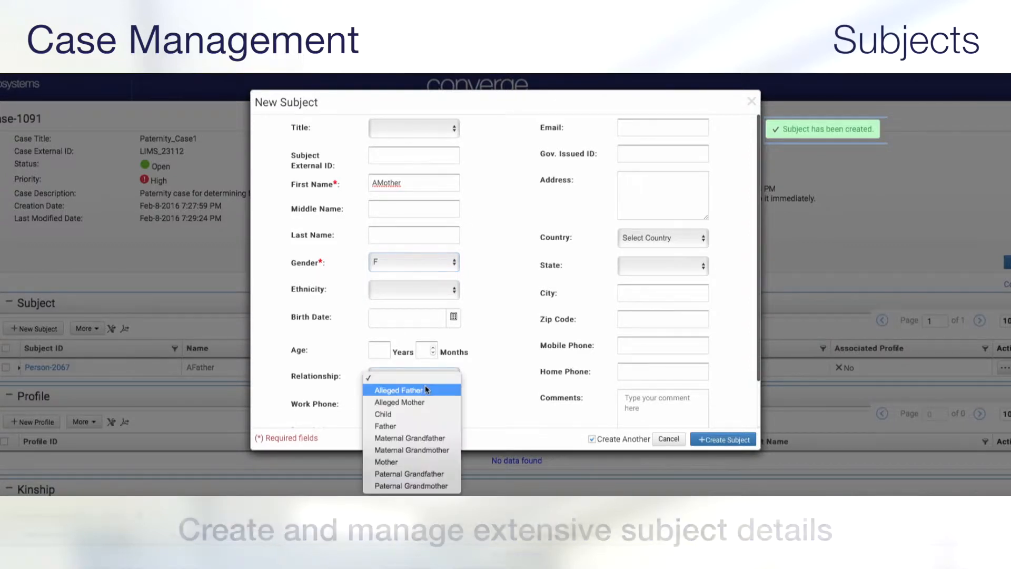
click(386, 462)
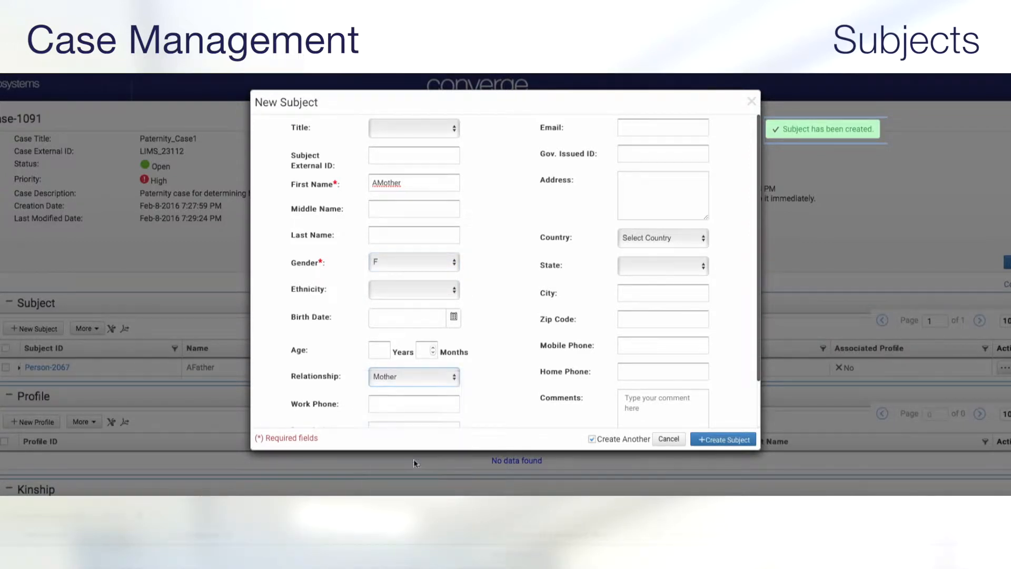
click(722, 439)
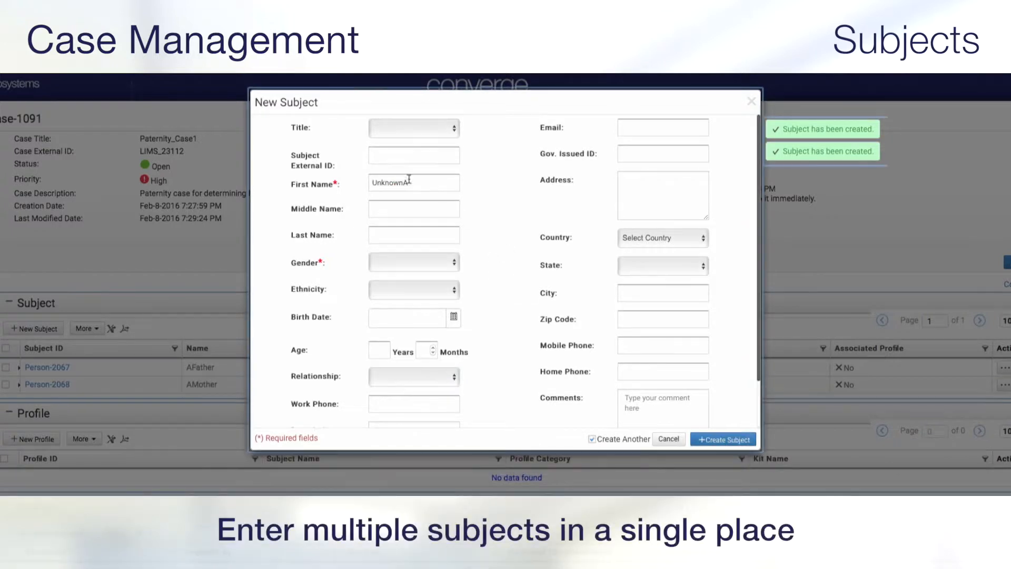
Enter subject AChild as female with relationship Child.
text(AChild)
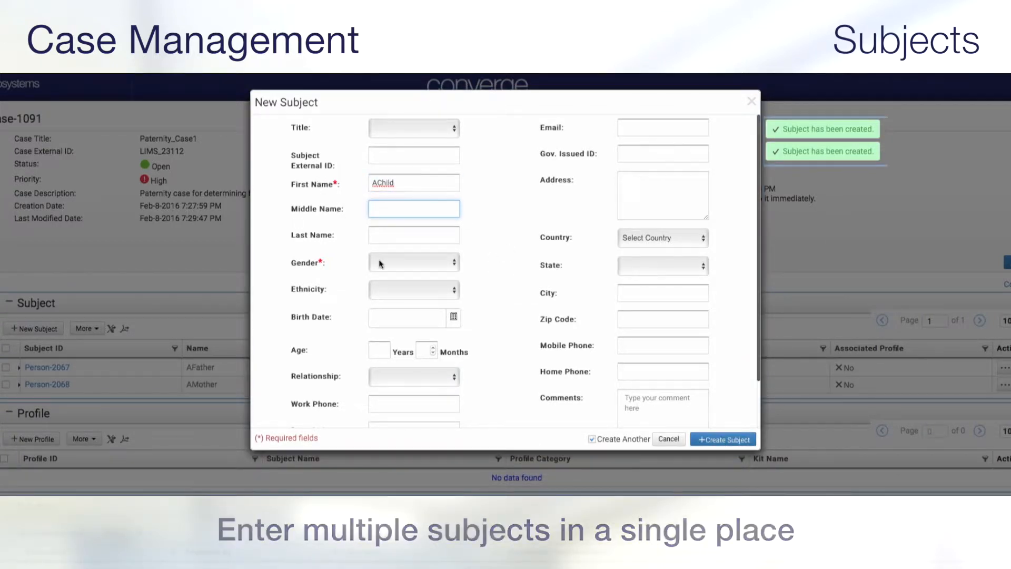
click(413, 262)
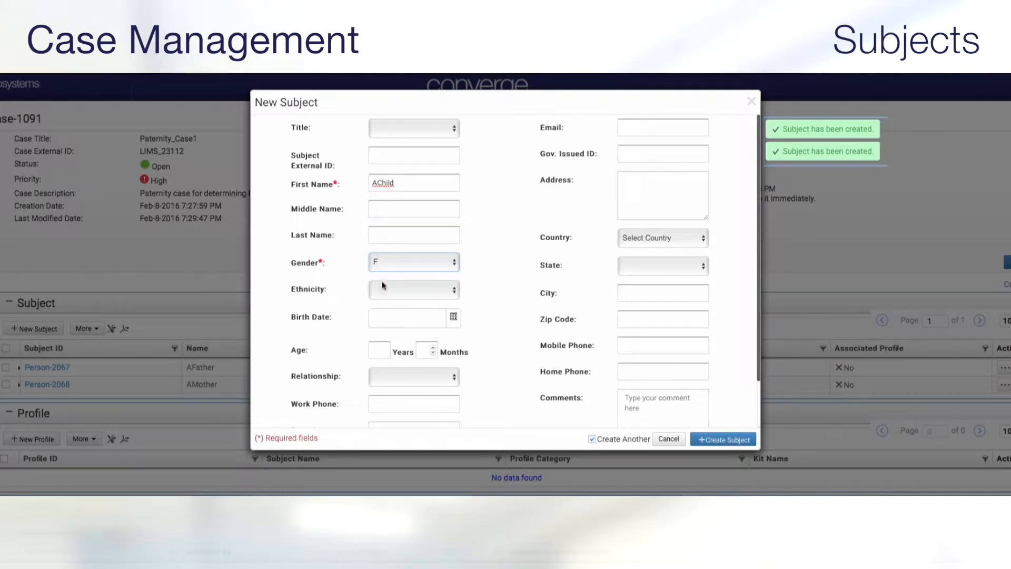
click(413, 376)
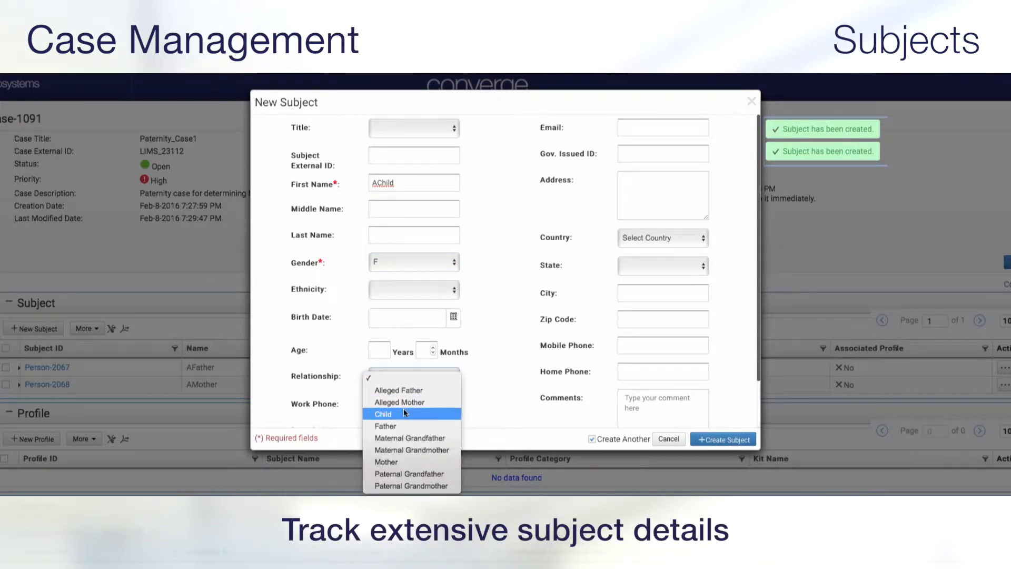
click(382, 414)
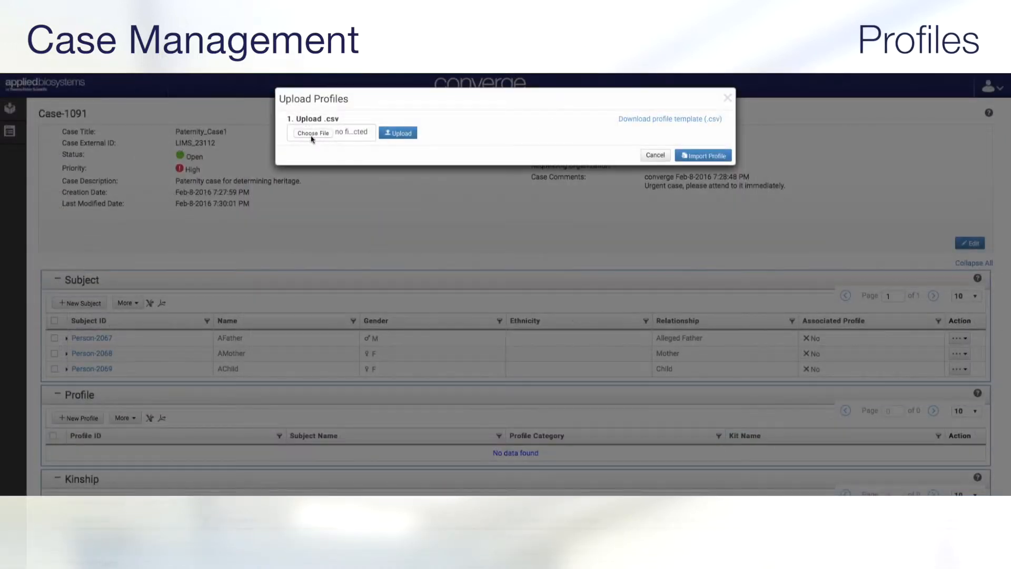
Upload the profile CSV and select all three profiles.
click(313, 132)
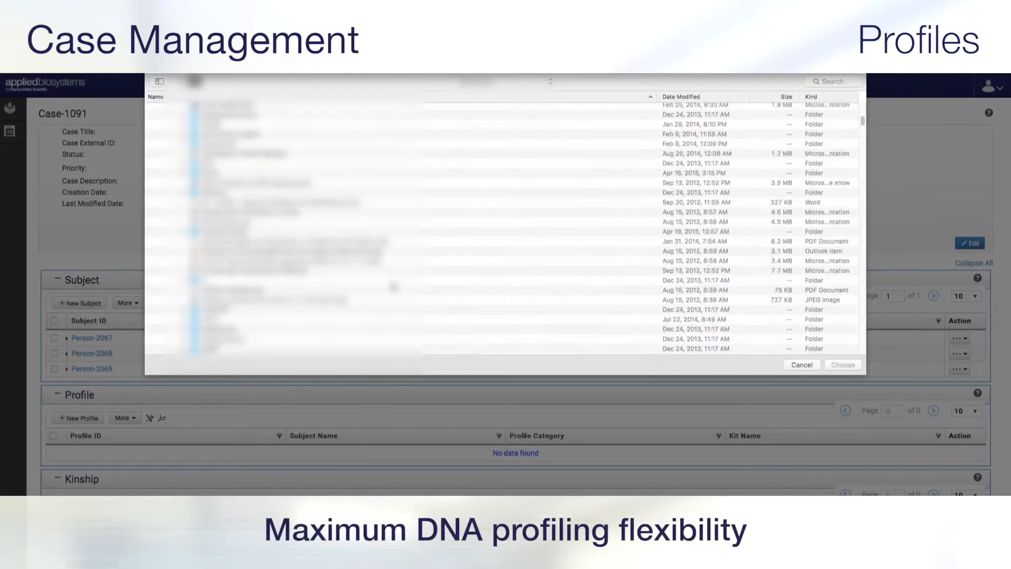
scroll(down, 3)
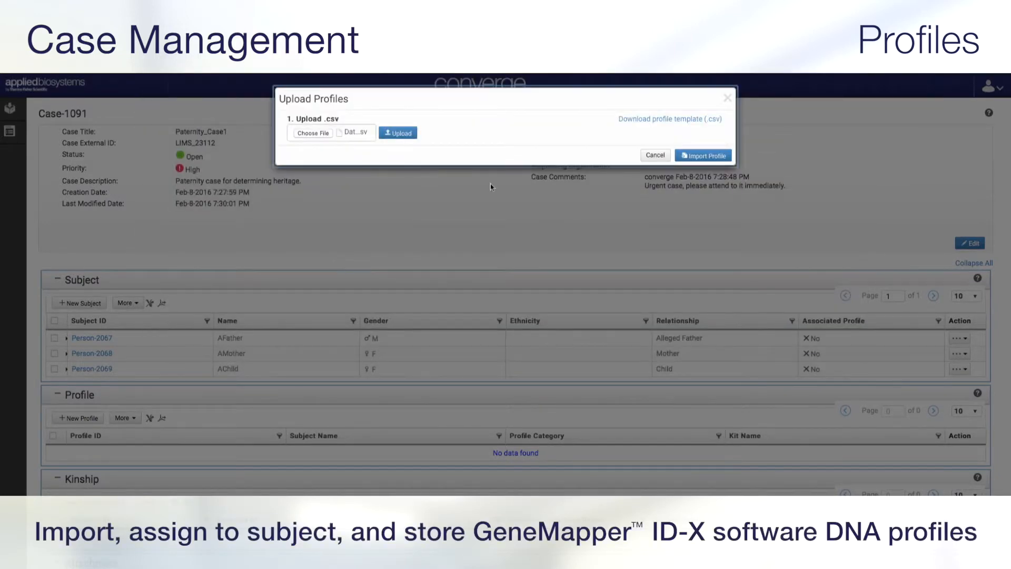
click(397, 132)
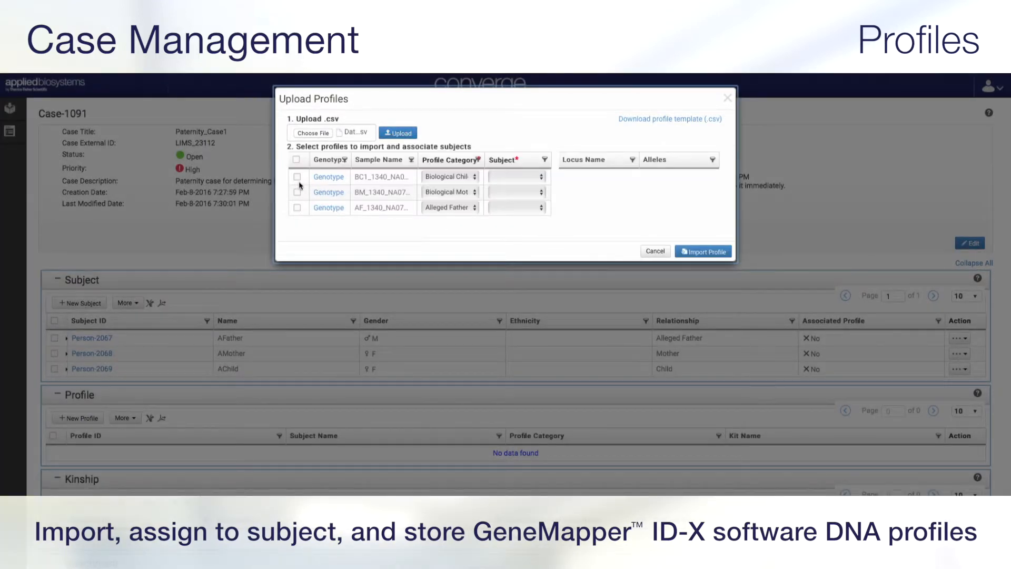
click(296, 159)
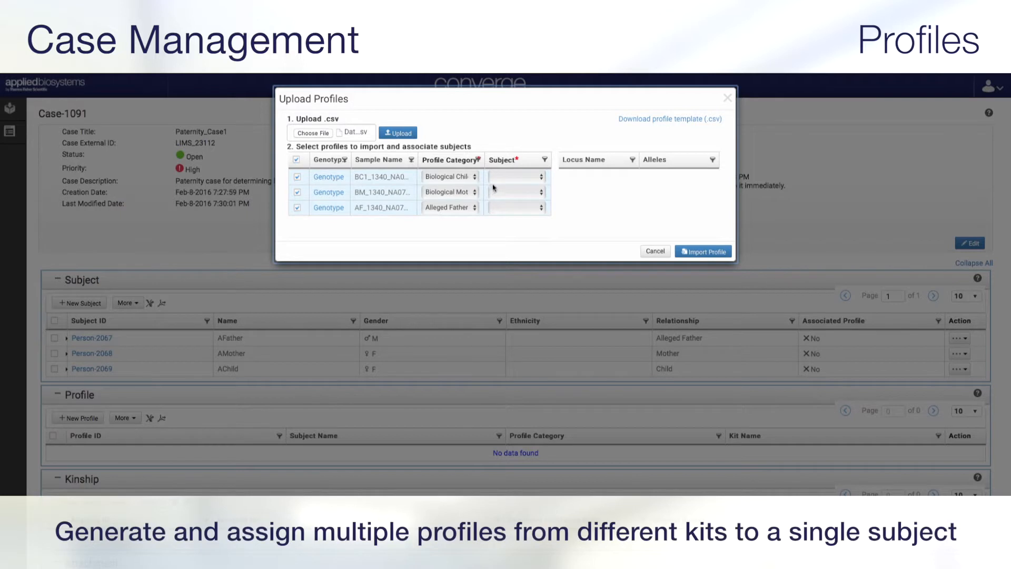
Assign profiles to AChild, AMother and AFather, then import them.
click(543, 177)
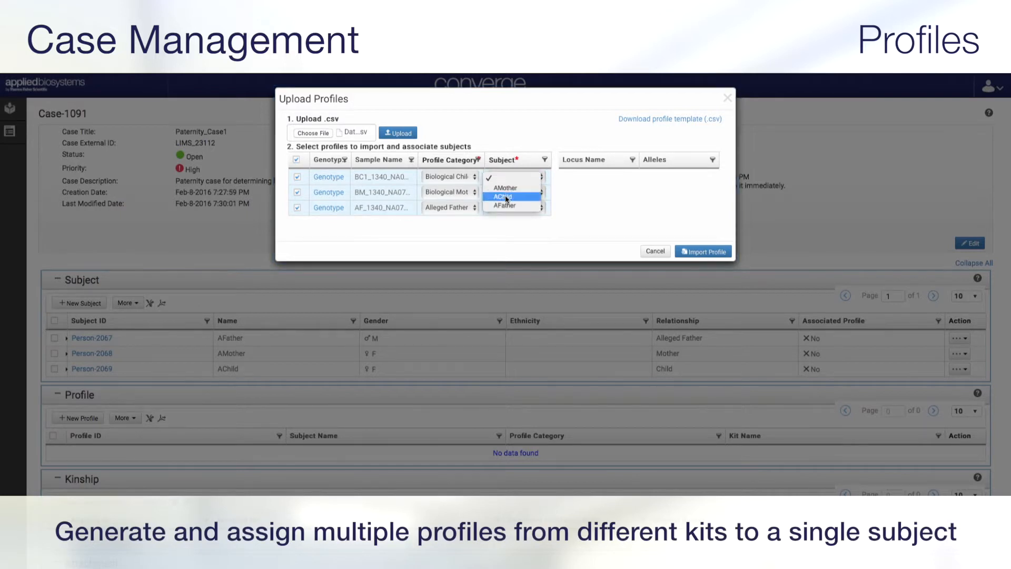
click(501, 196)
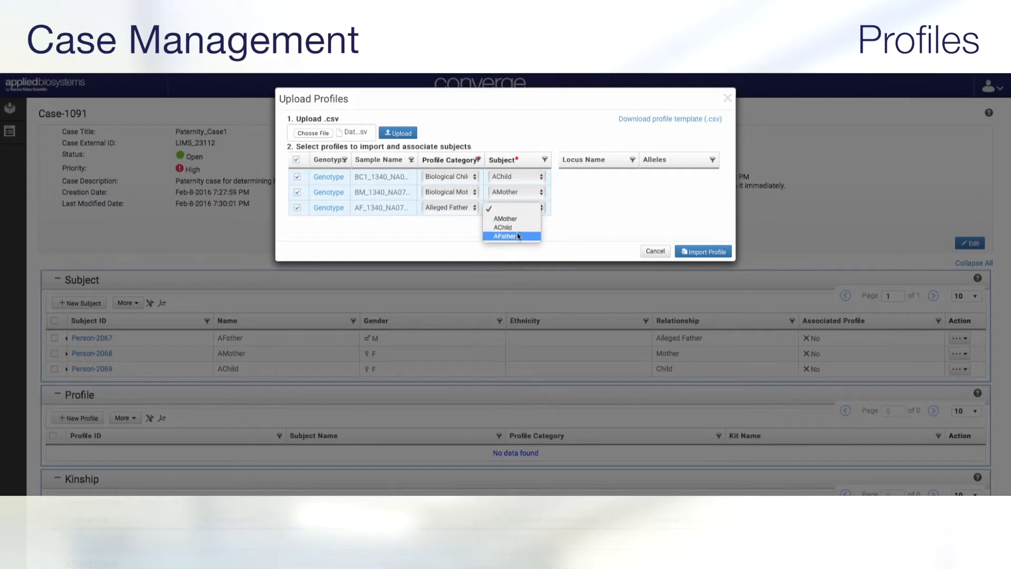
click(511, 236)
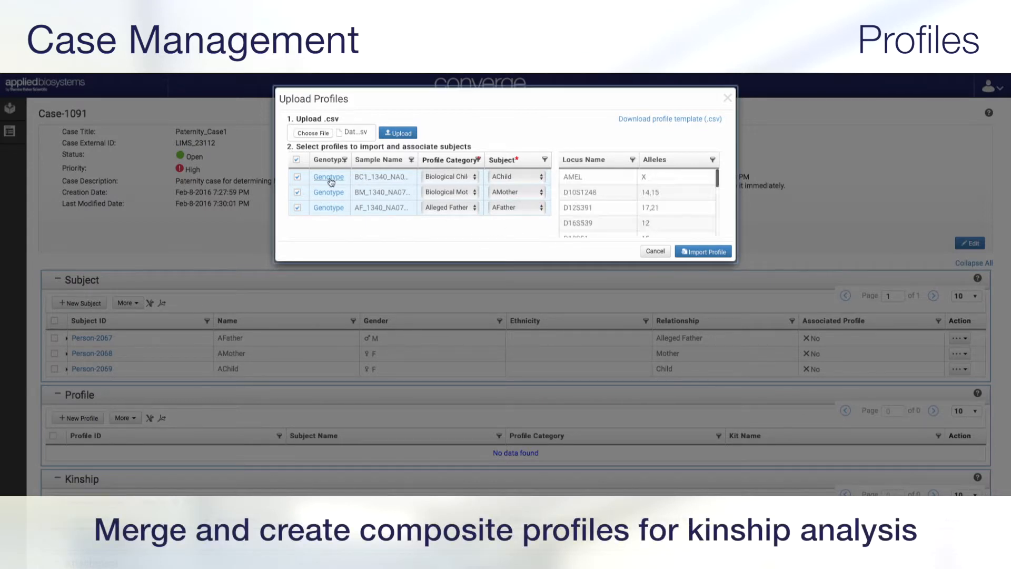
mouse_move(675, 205)
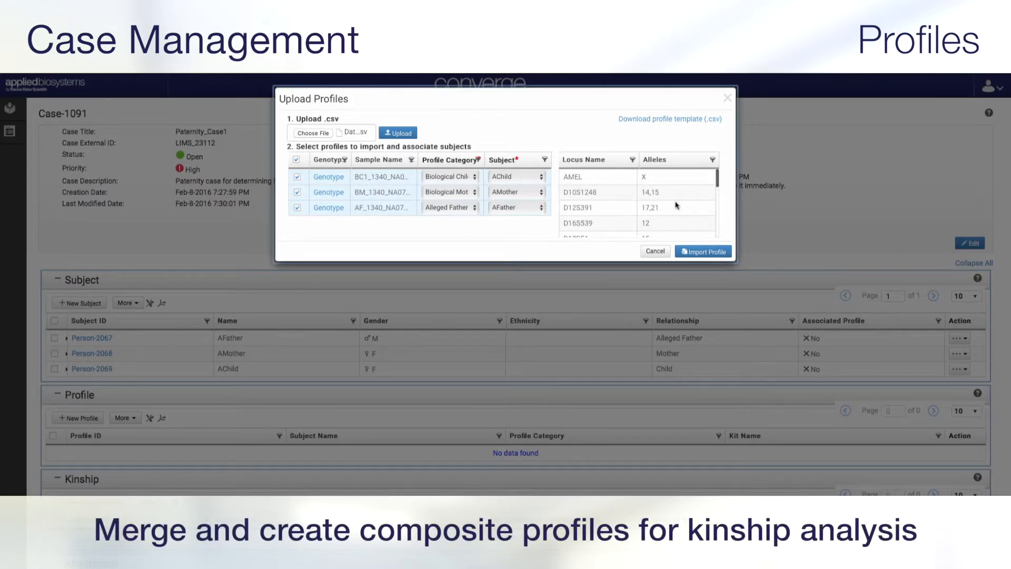
scroll(down, 3)
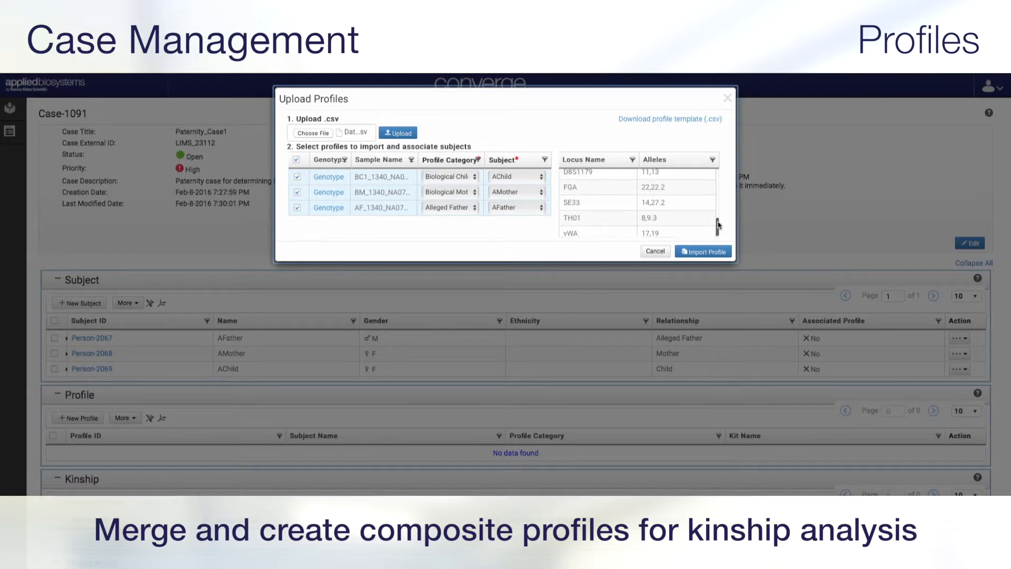
click(702, 251)
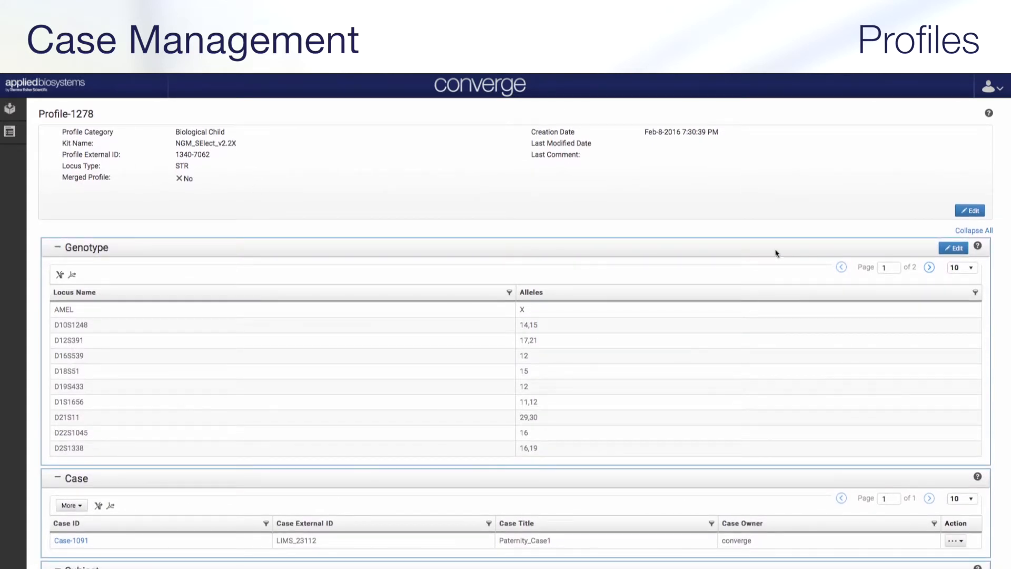
Open Profile-1278, the Biological Child genotype profile.
click(957, 267)
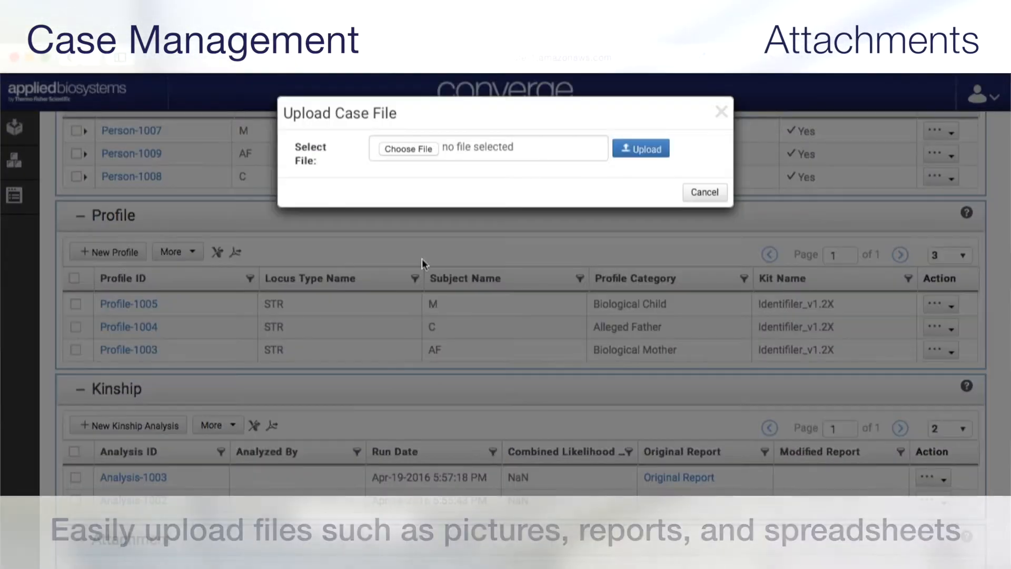
Upload the report document as a case attachment.
click(408, 149)
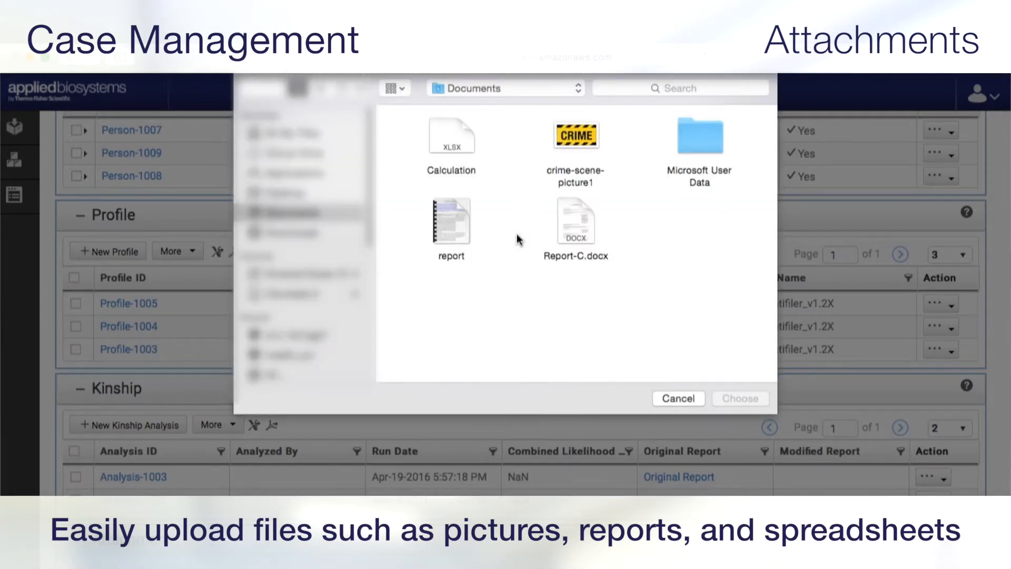
click(451, 222)
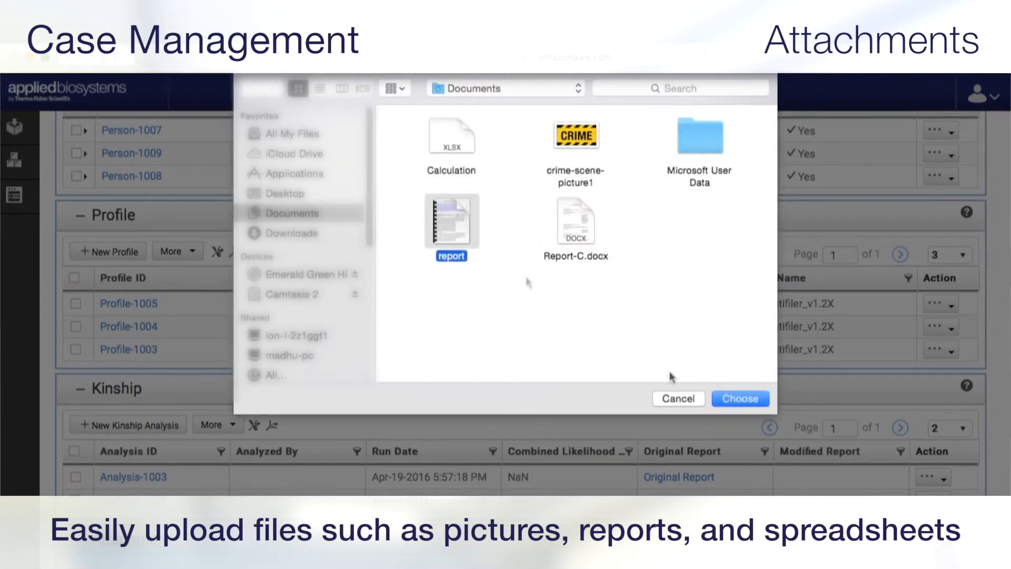
click(740, 398)
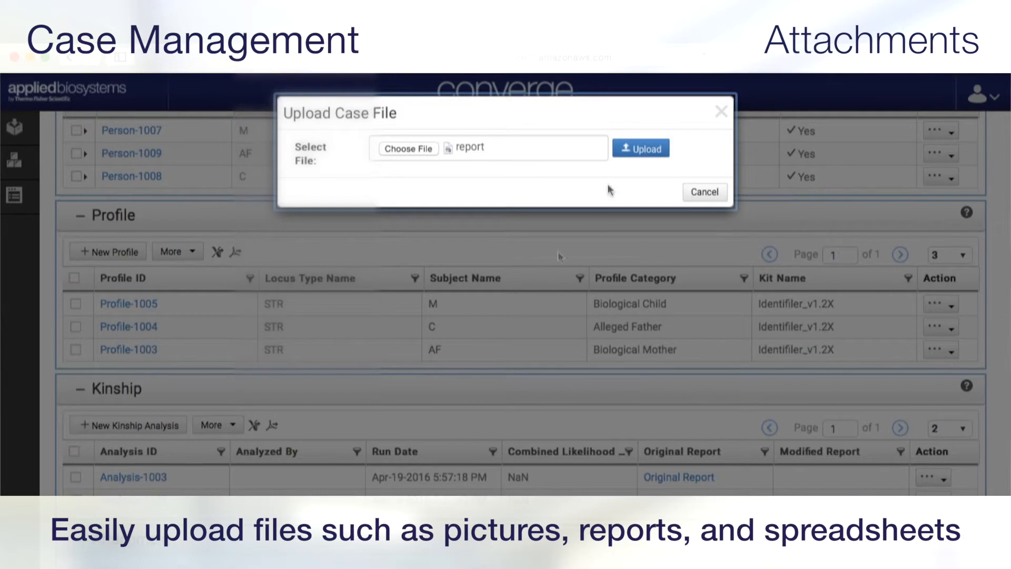
click(640, 148)
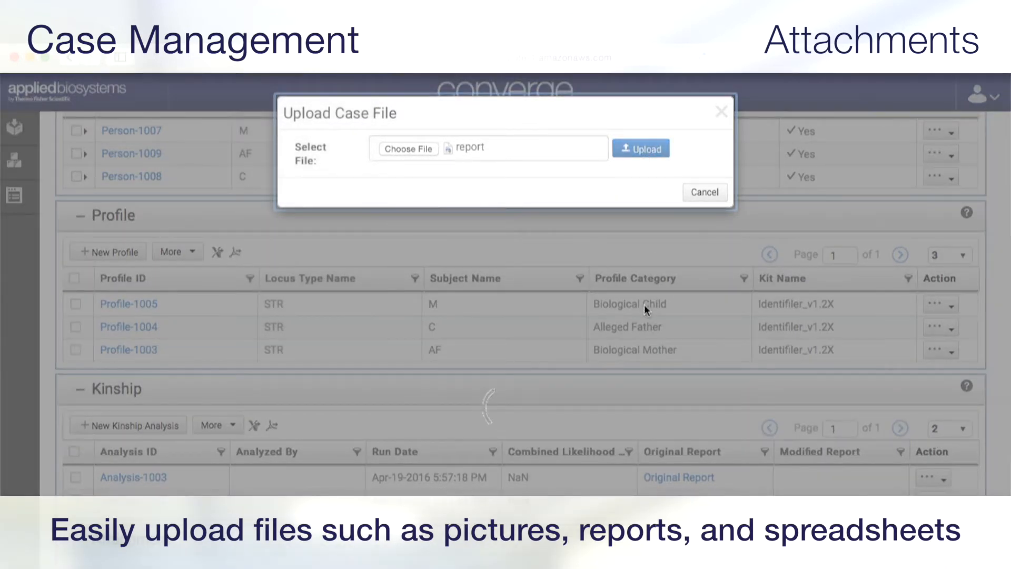
click(640, 149)
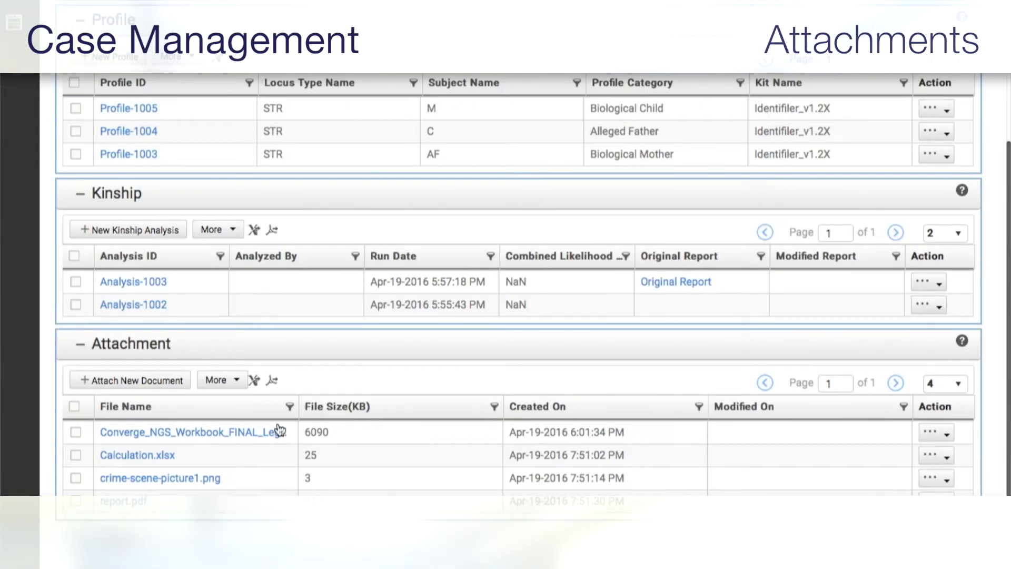